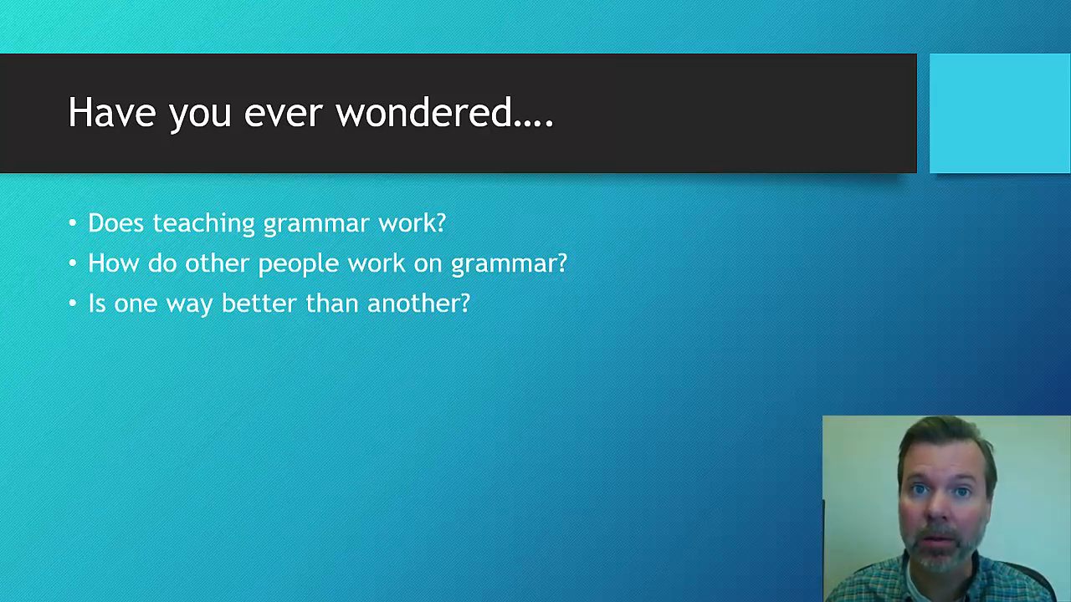
{"action": "key", "text": "right"}
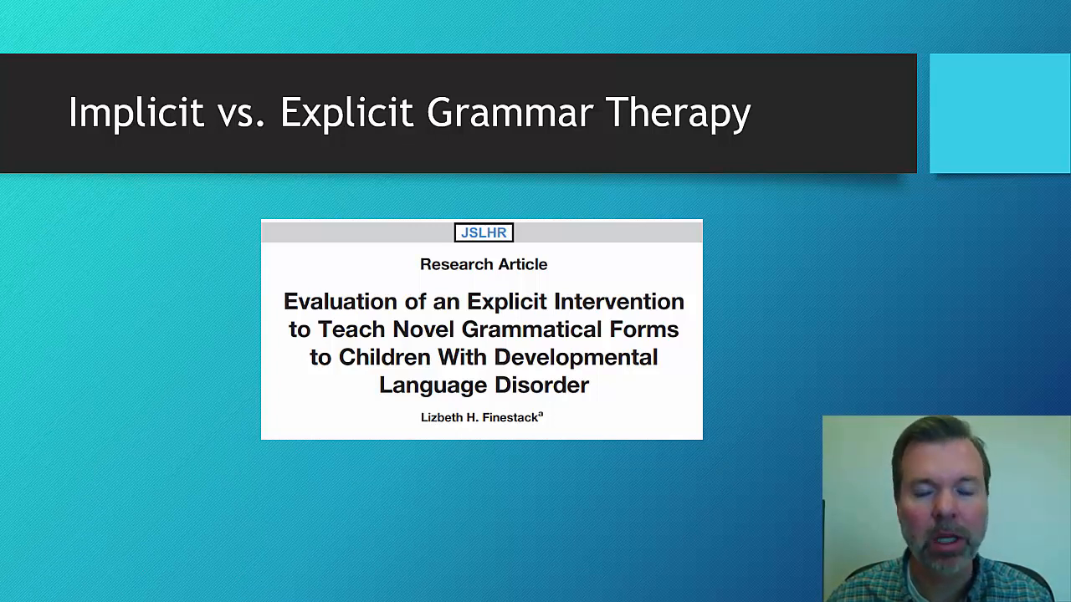
{"action": "key", "text": "right"}
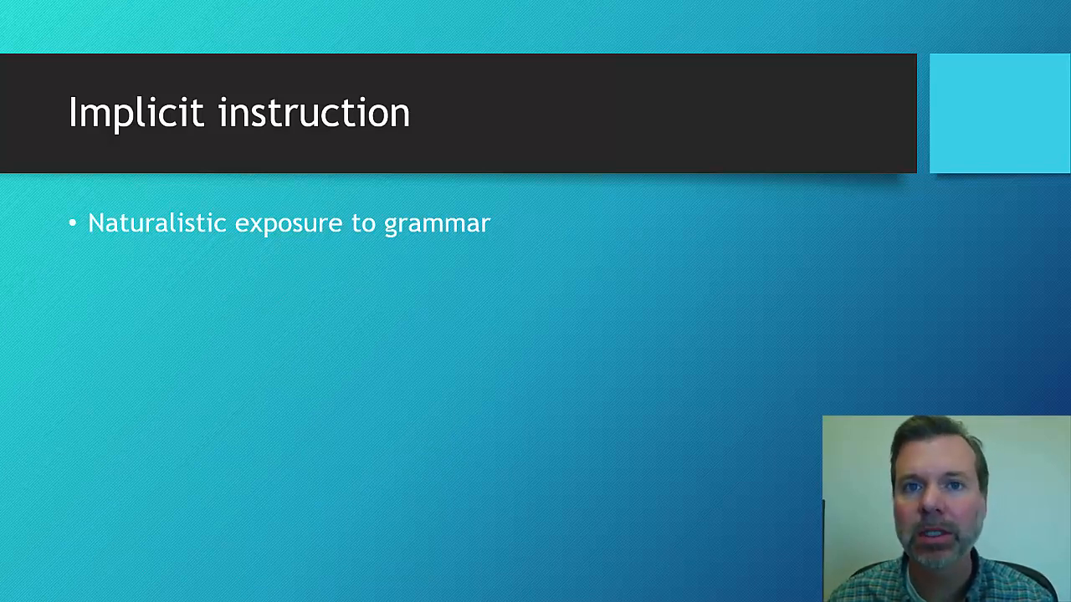